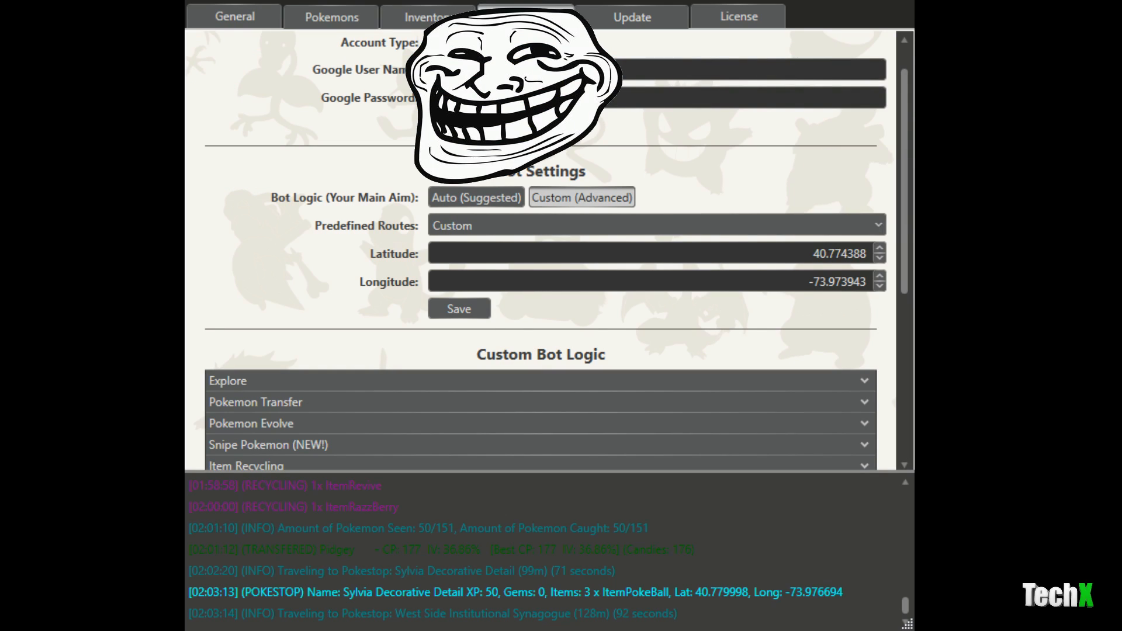
pyautogui.moveTo(858, 160)
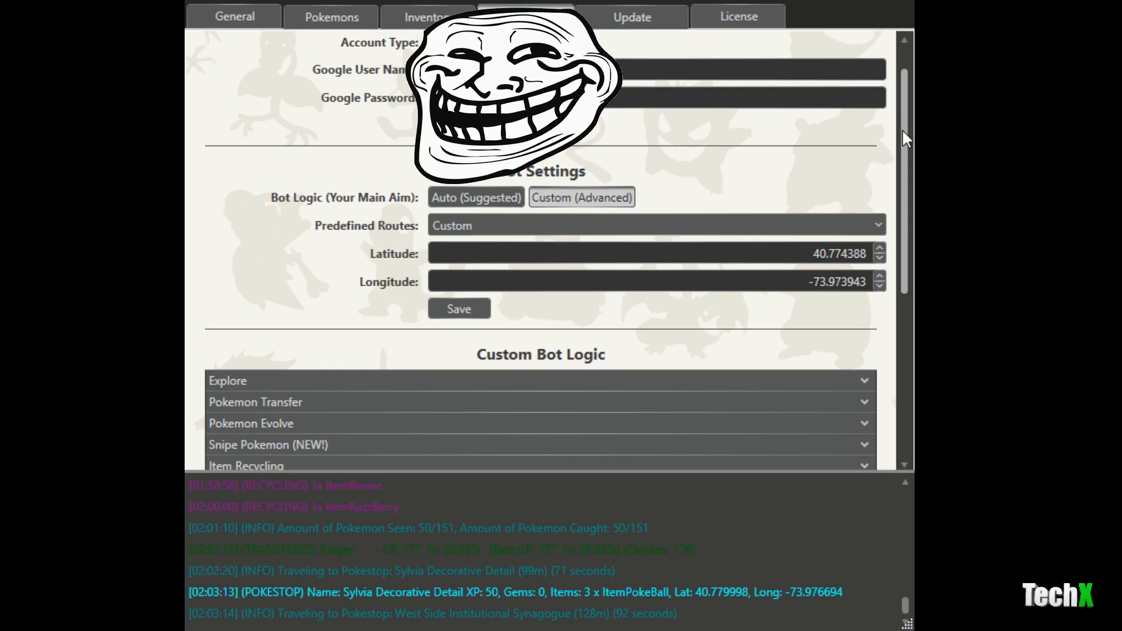
pyautogui.moveTo(848, 268)
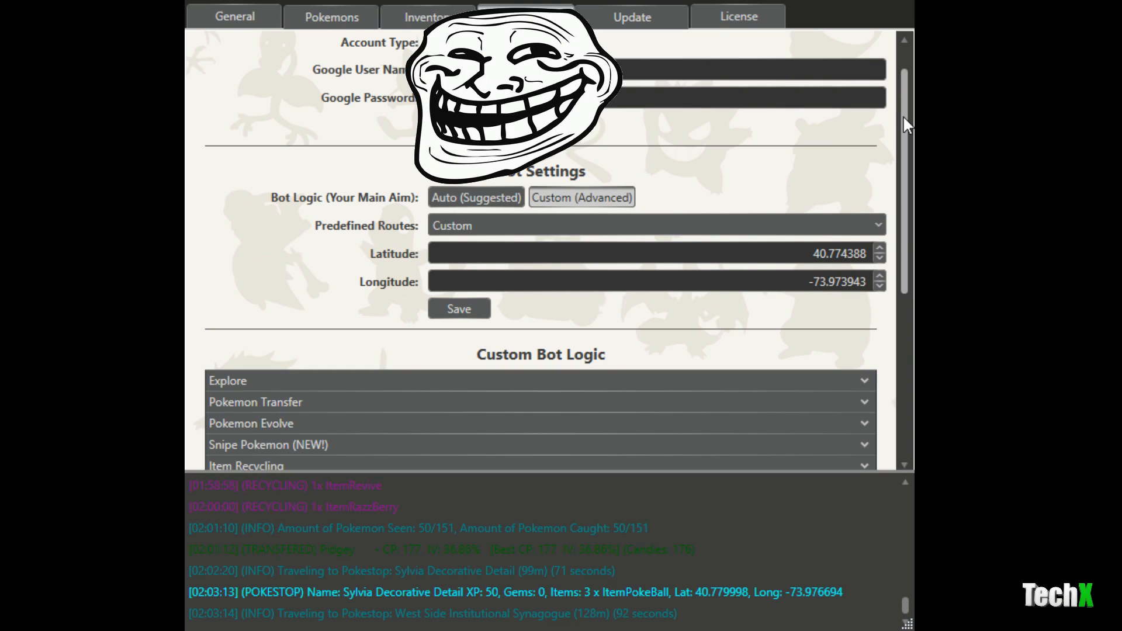
# - Scroll the Config tab down to the Custom Bot Logic sections, Explore through Device
pyautogui.scroll(-3)
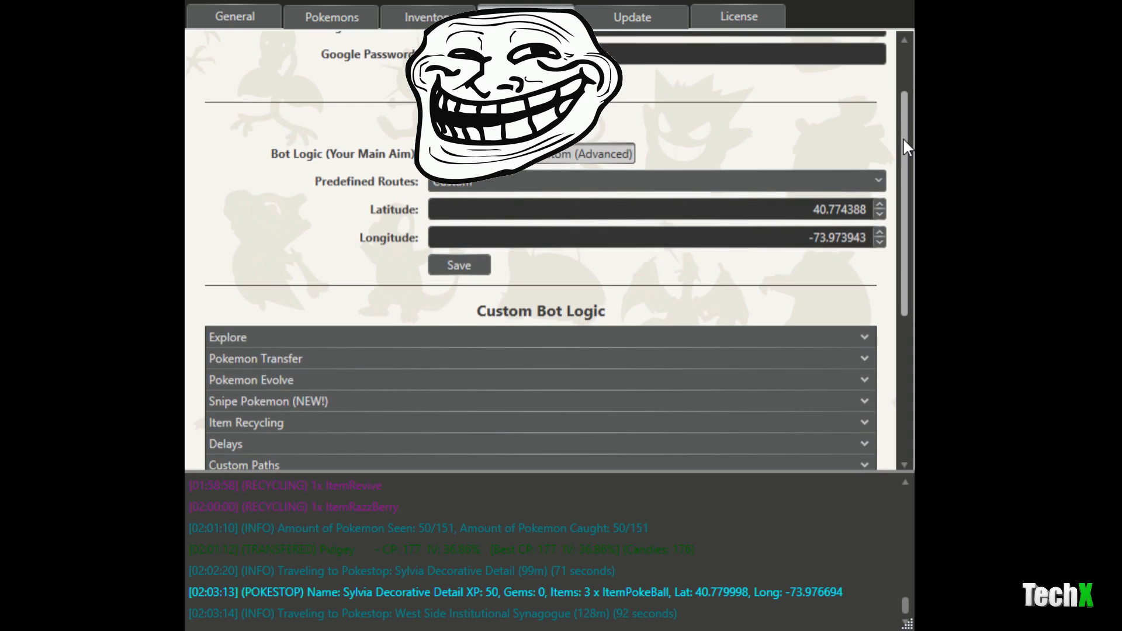
pyautogui.scroll(-3)
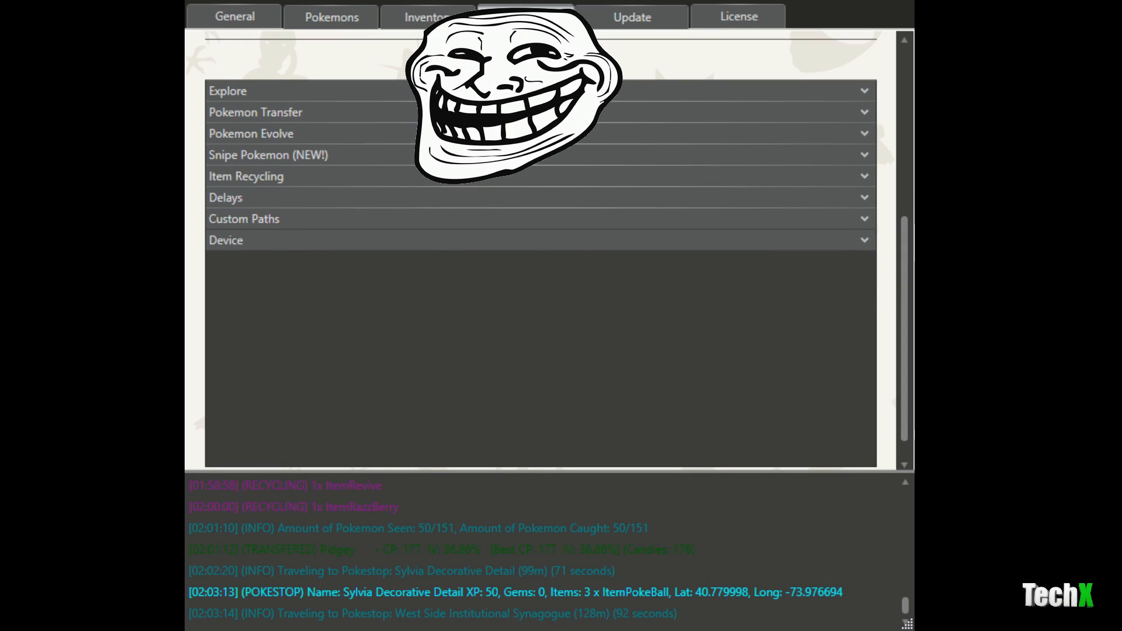
# - Expand and collapse the Explore section, then show the Pokemon Transfer rules
pyautogui.click(525, 17)
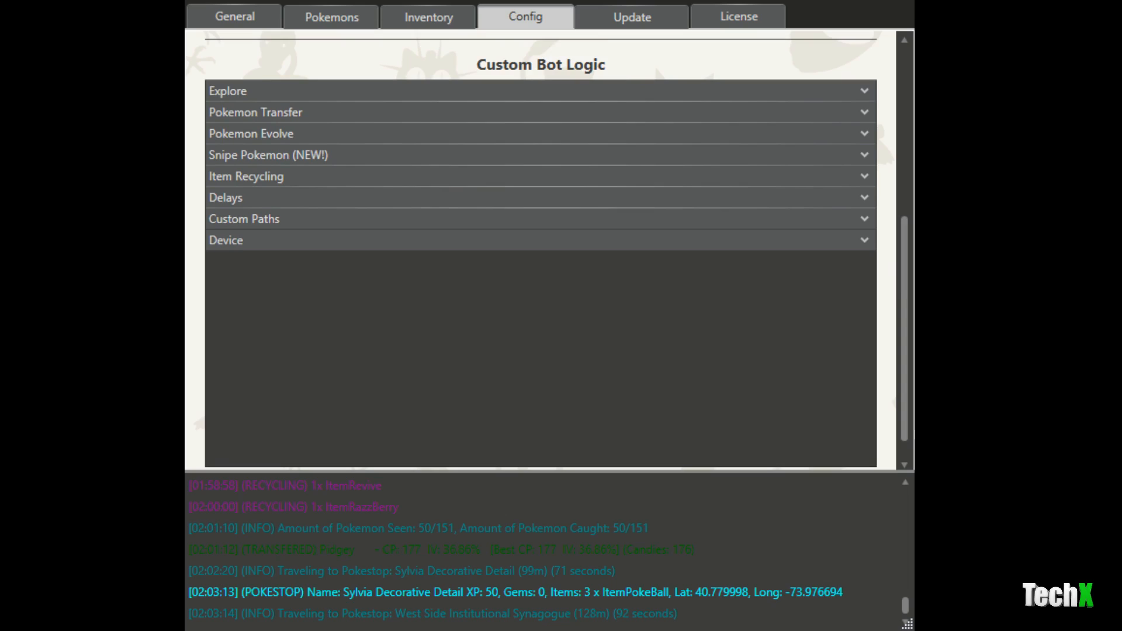
pyautogui.click(227, 90)
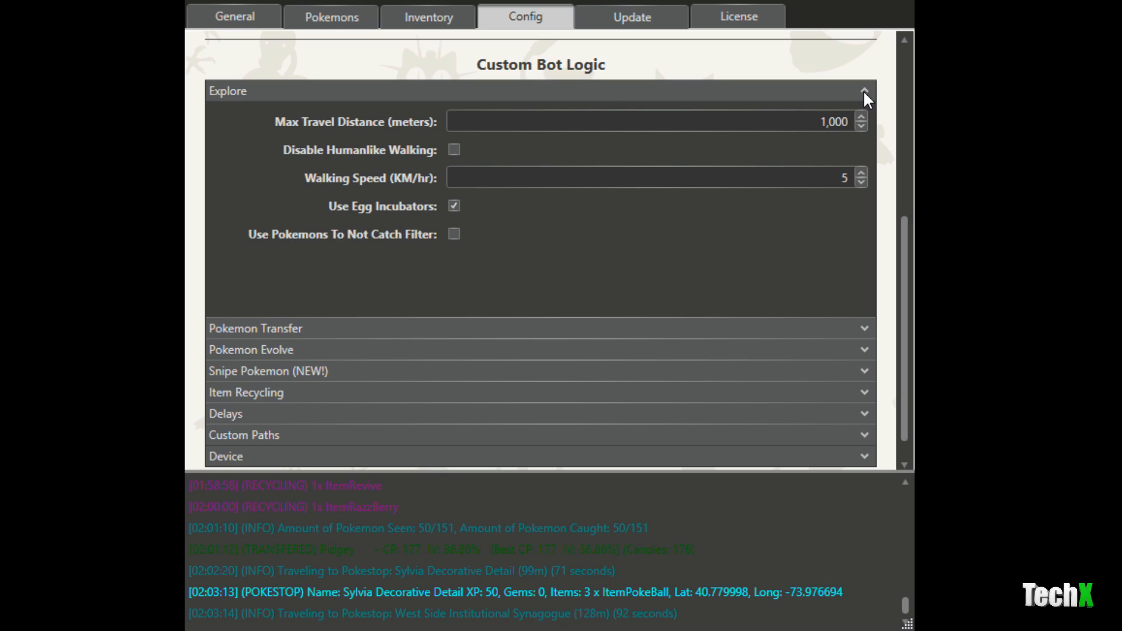
pyautogui.click(864, 91)
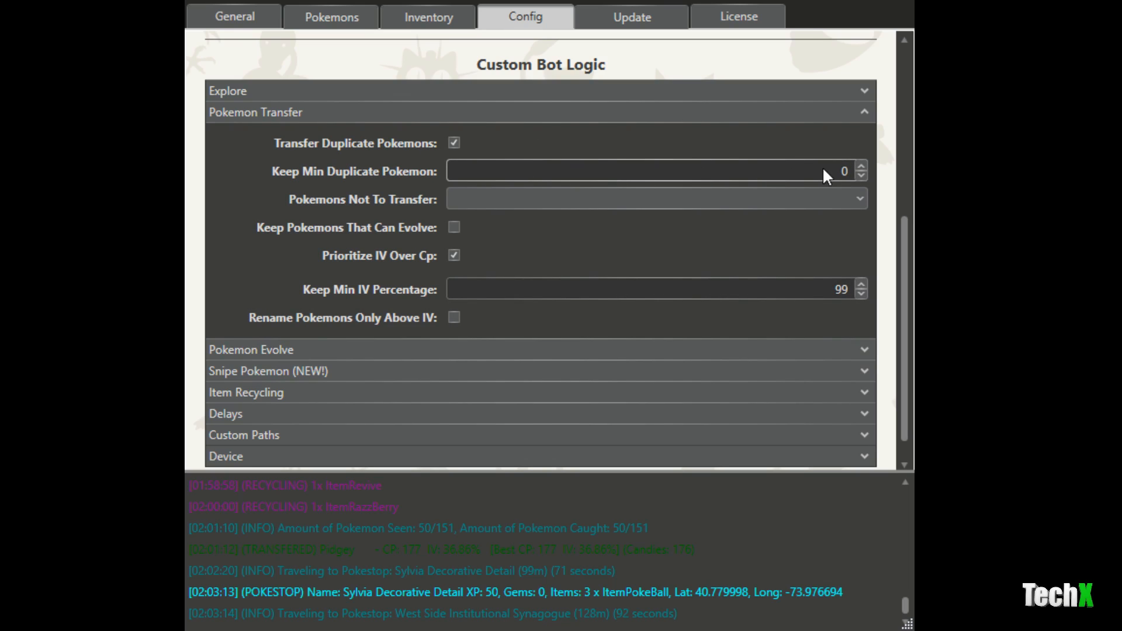
pyautogui.moveTo(848, 181)
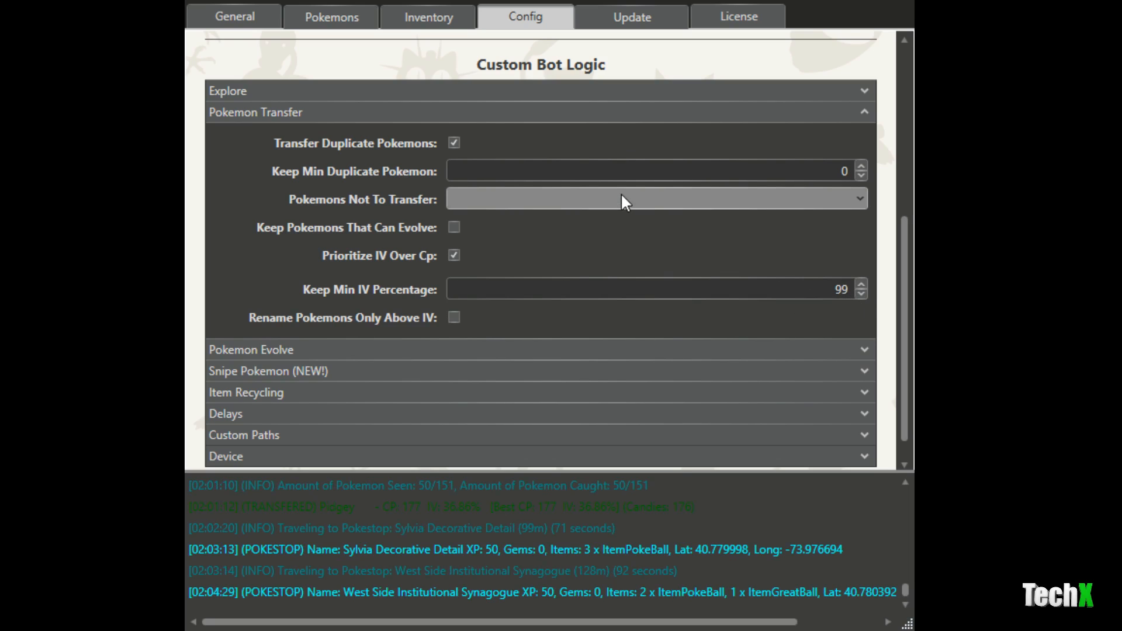
pyautogui.moveTo(478, 120)
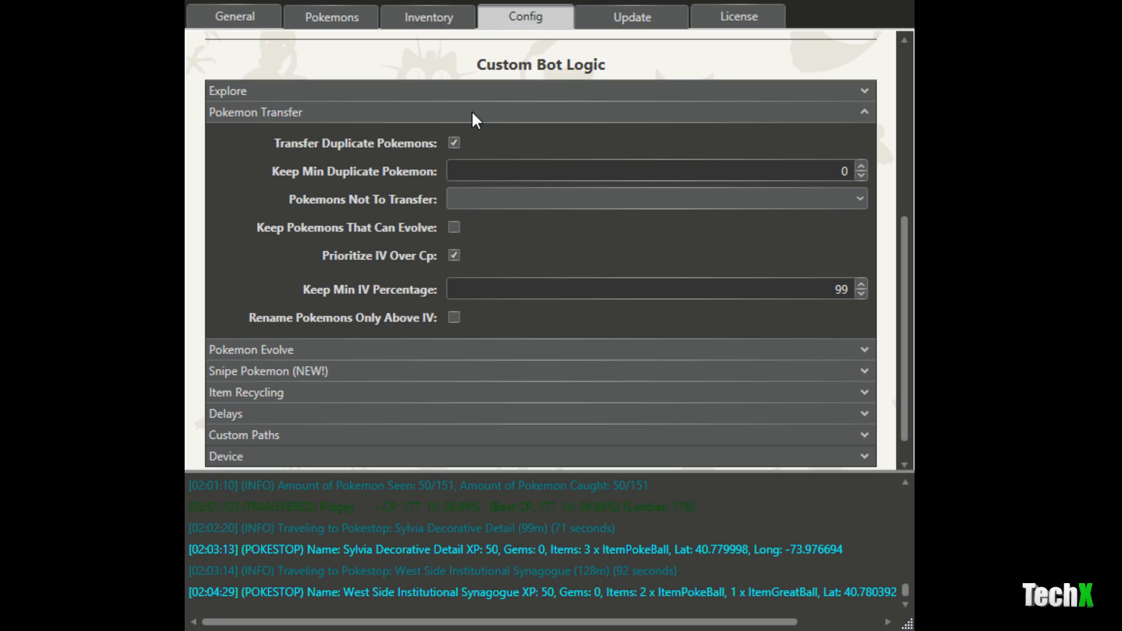
# - Collapse Pokemon Transfer and expand Snipe Pokemon (NEW!), showing a 20-Pokeball snipe minimum
pyautogui.click(255, 112)
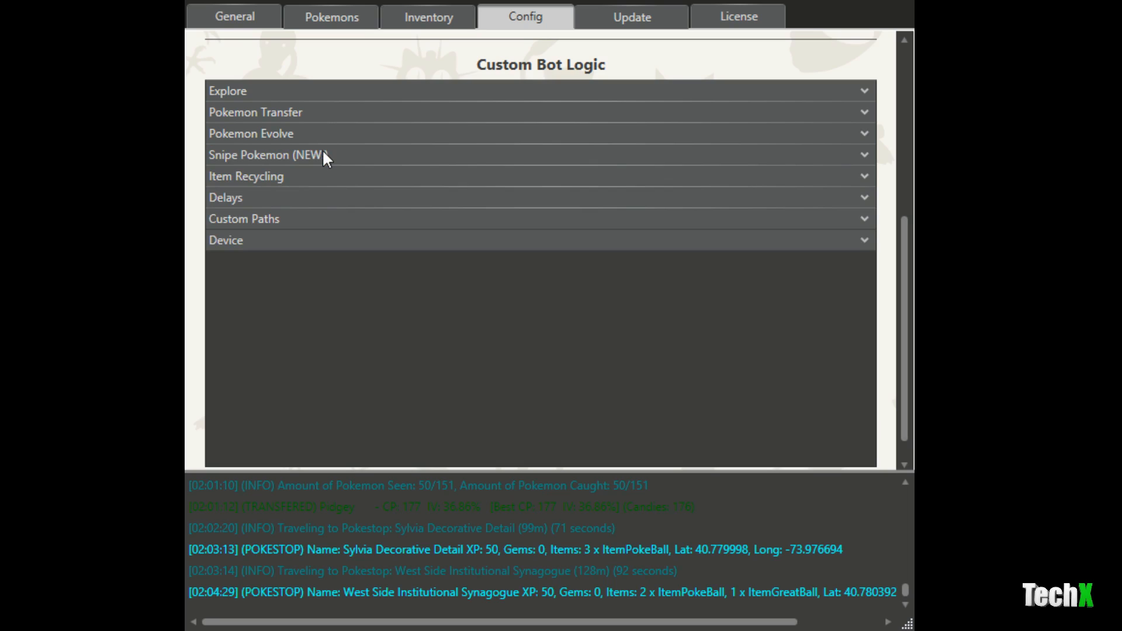
pyautogui.click(266, 154)
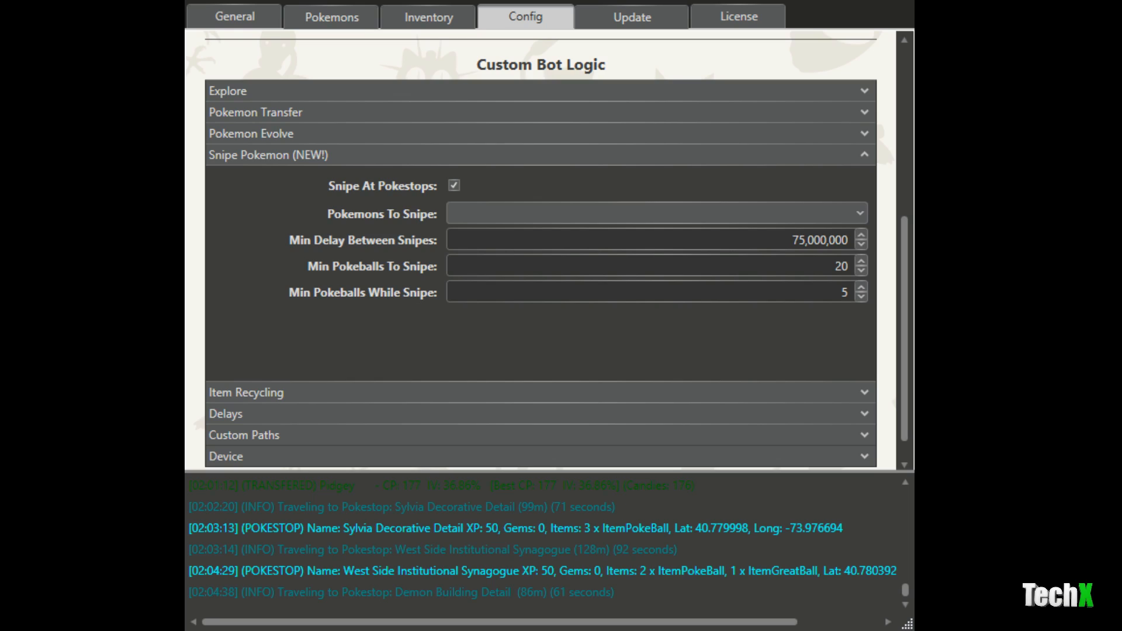
pyautogui.moveTo(705, 144)
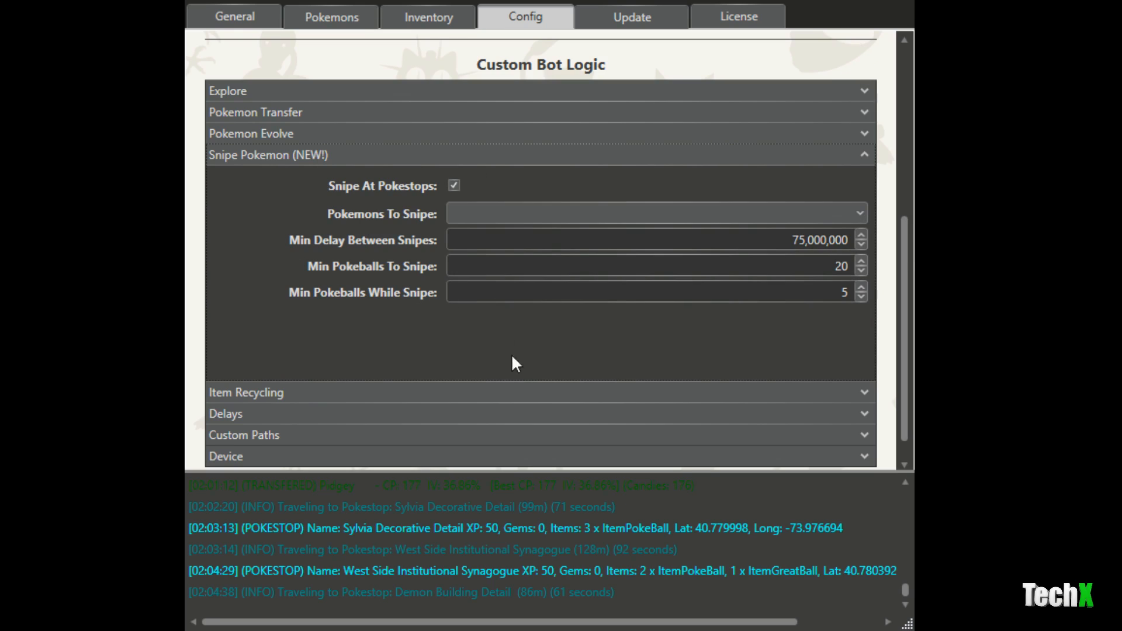
pyautogui.moveTo(527, 390)
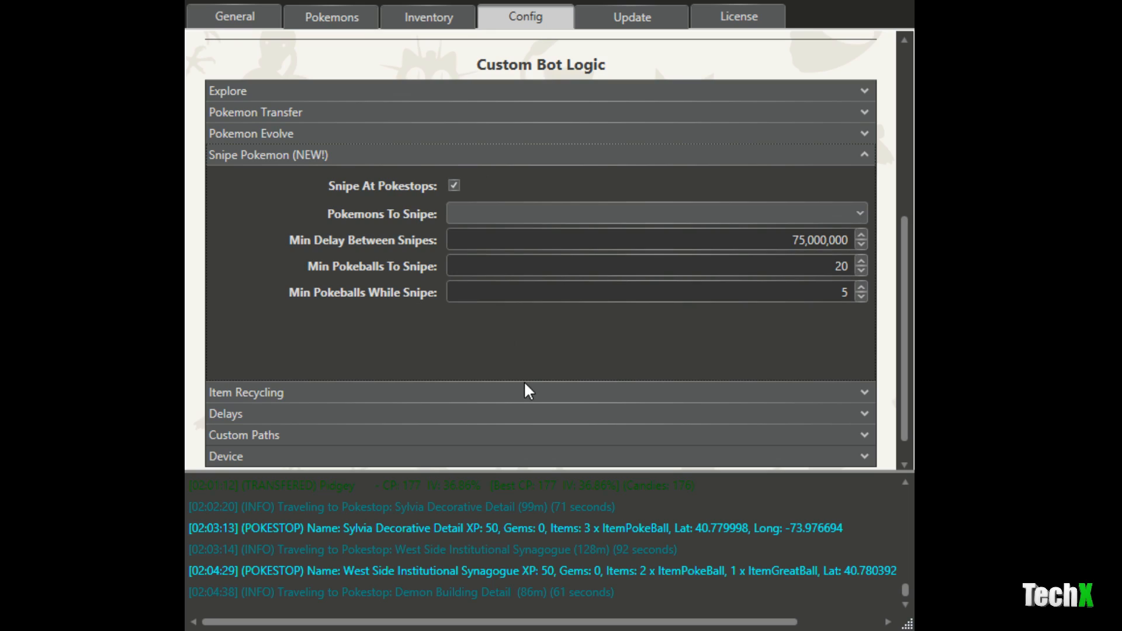
pyautogui.moveTo(546, 337)
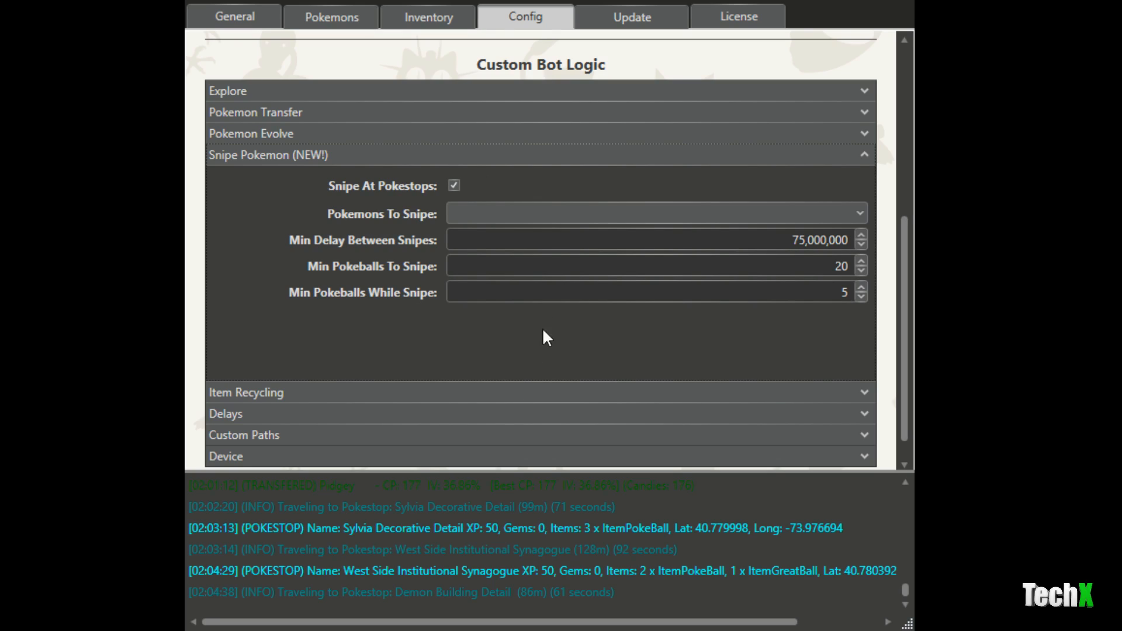
pyautogui.moveTo(661, 151)
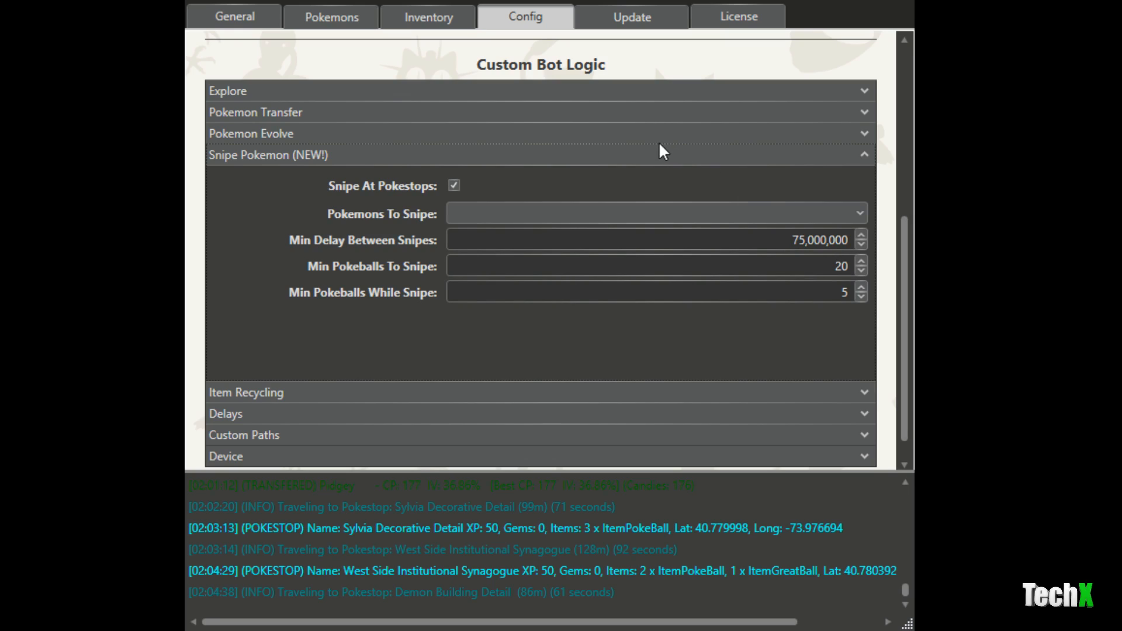
pyautogui.moveTo(659, 159)
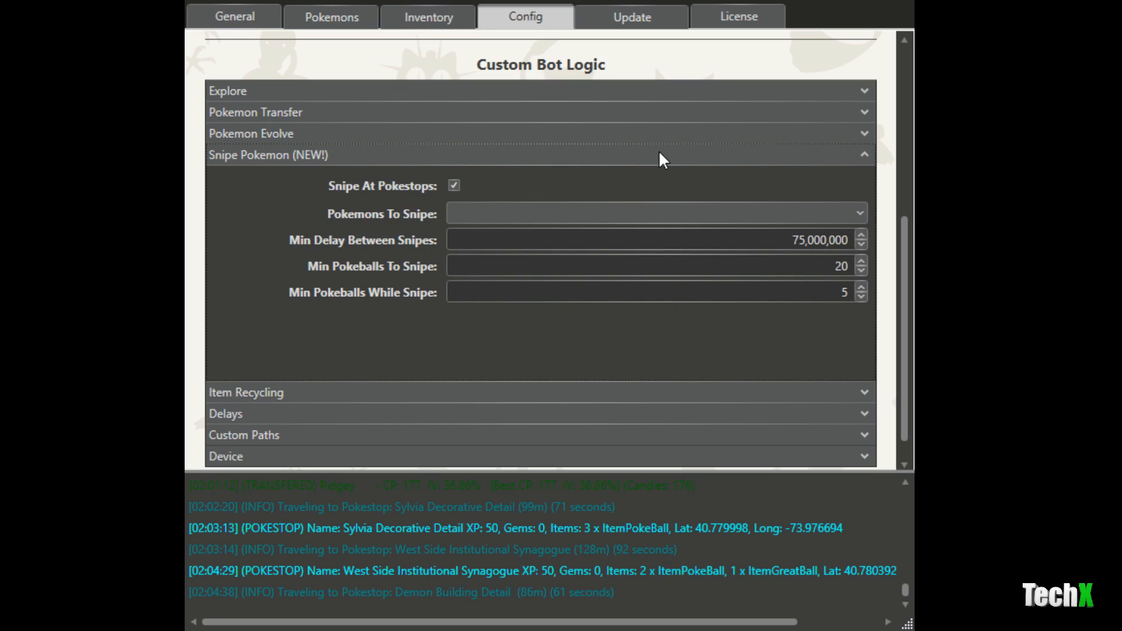
# - Collapse the Snipe Pokemon (NEW!) section
pyautogui.click(864, 154)
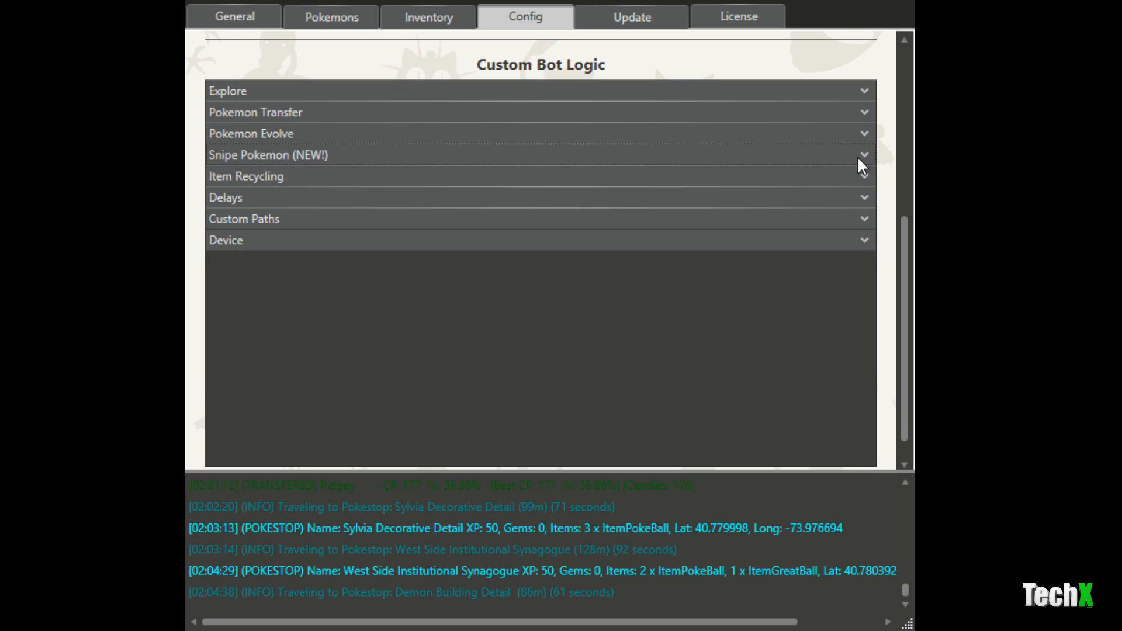
pyautogui.moveTo(285, 204)
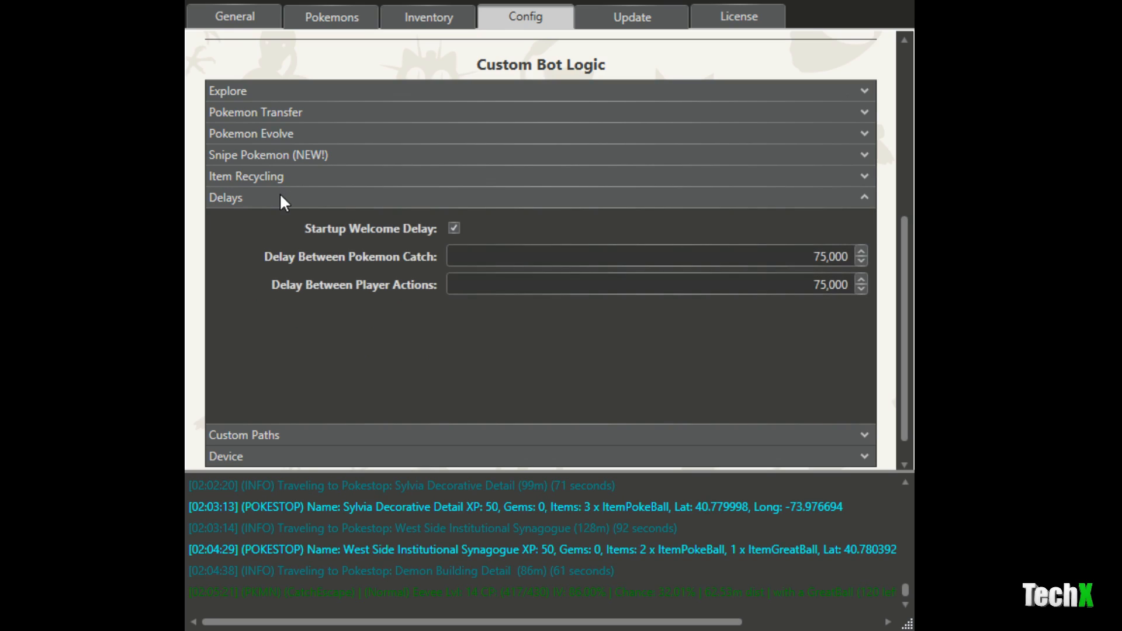
pyautogui.moveTo(640, 356)
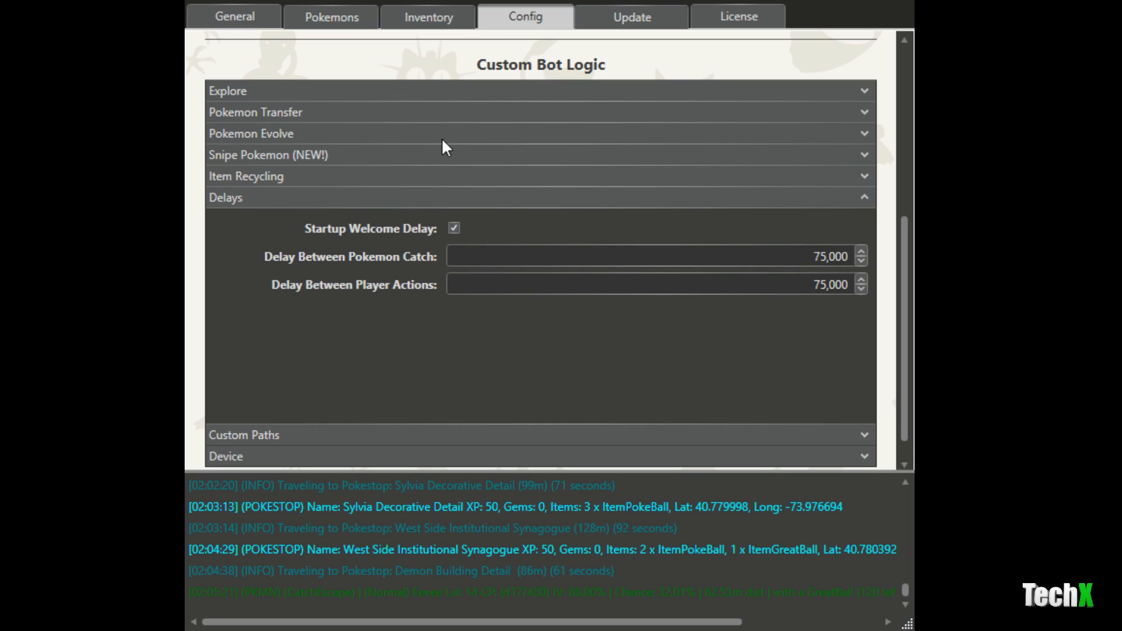
# - Collapse Delays, then expand Custom Paths to view the GPX instructions and collapse it
pyautogui.click(540, 197)
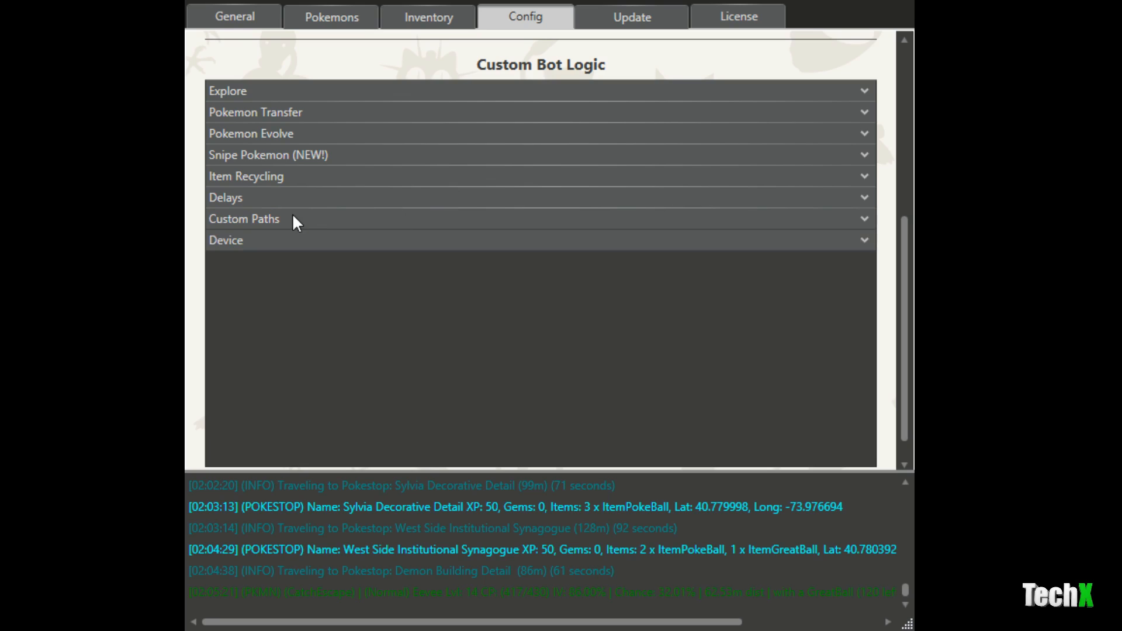
pyautogui.click(243, 218)
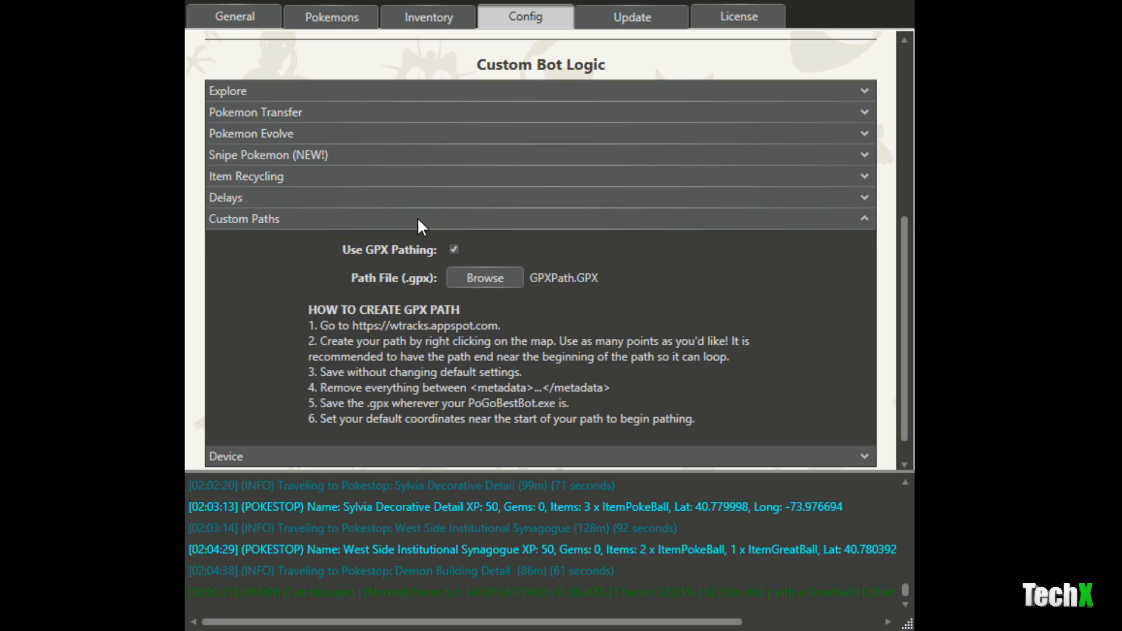
pyautogui.click(243, 218)
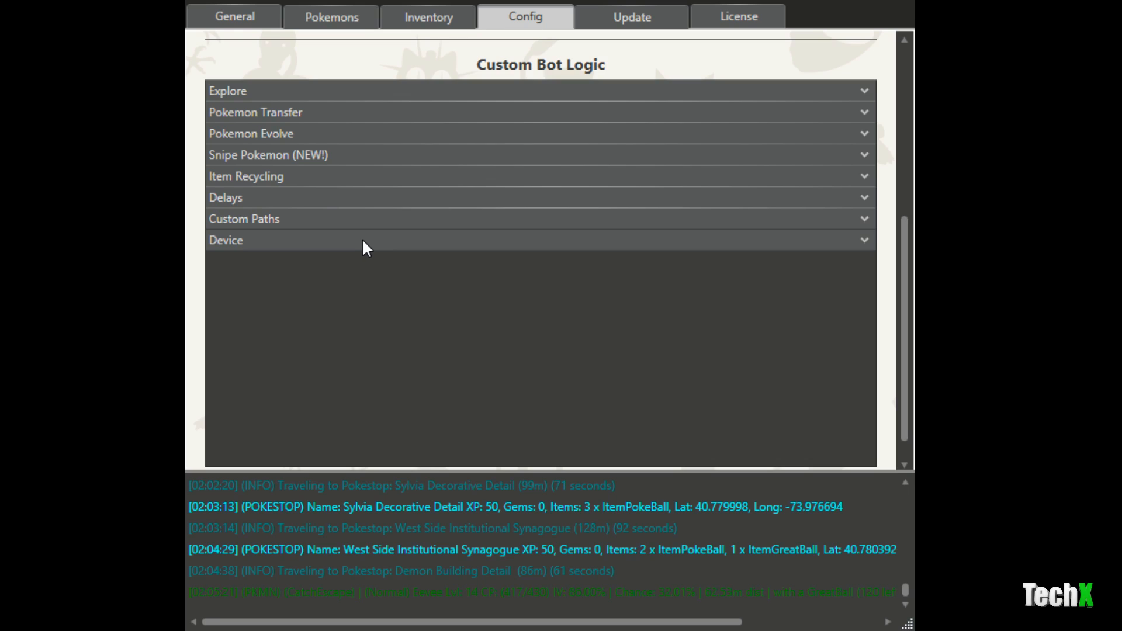
pyautogui.moveTo(201, 292)
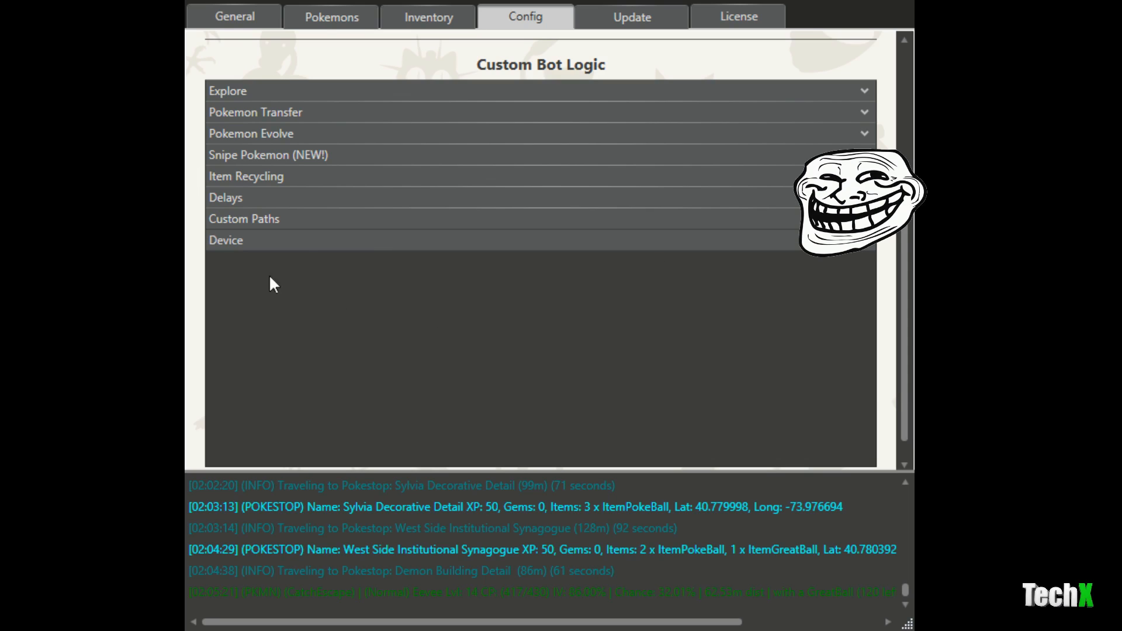
# - View the General dashboard, then the Pokemons tab listing Krabby, Staryu, Dragonite and others
pyautogui.click(234, 16)
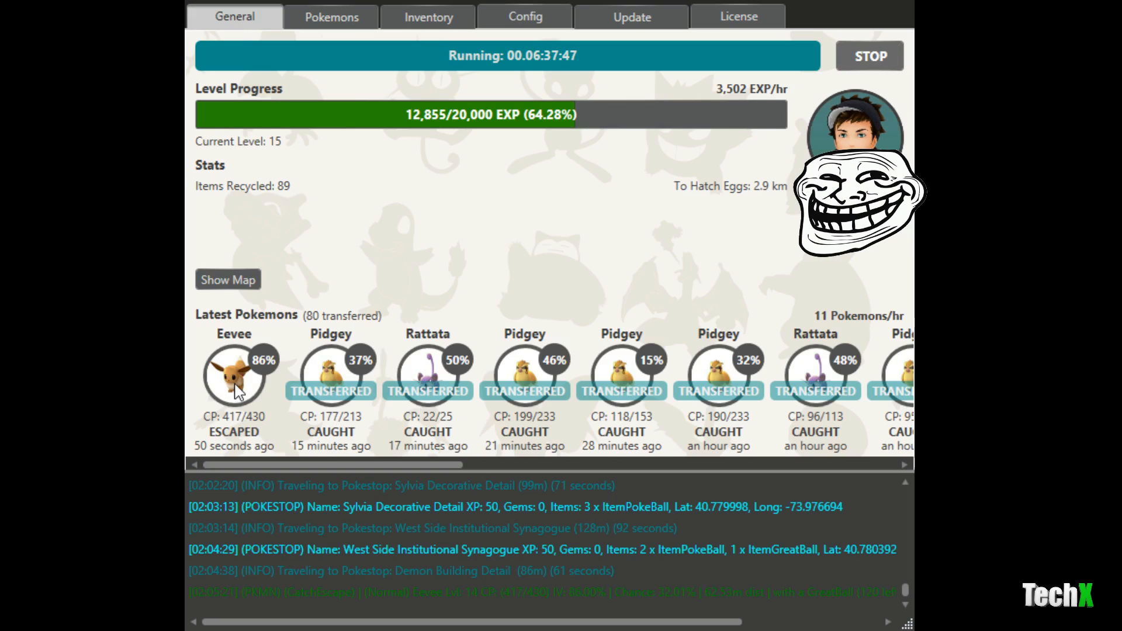
pyautogui.moveTo(220, 338)
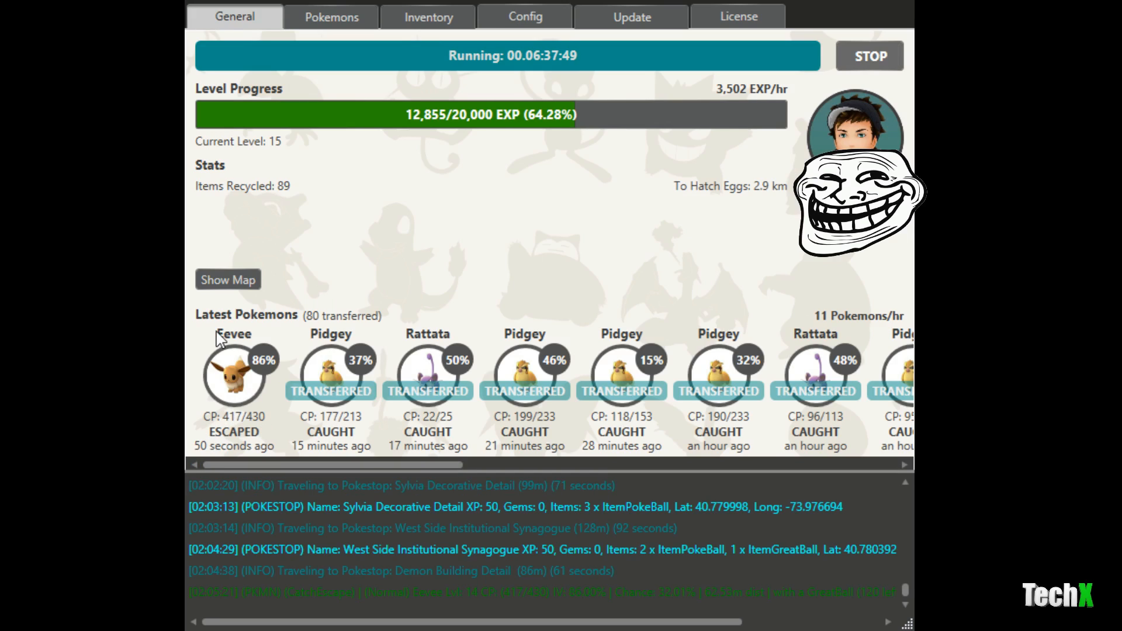
pyautogui.moveTo(321, 257)
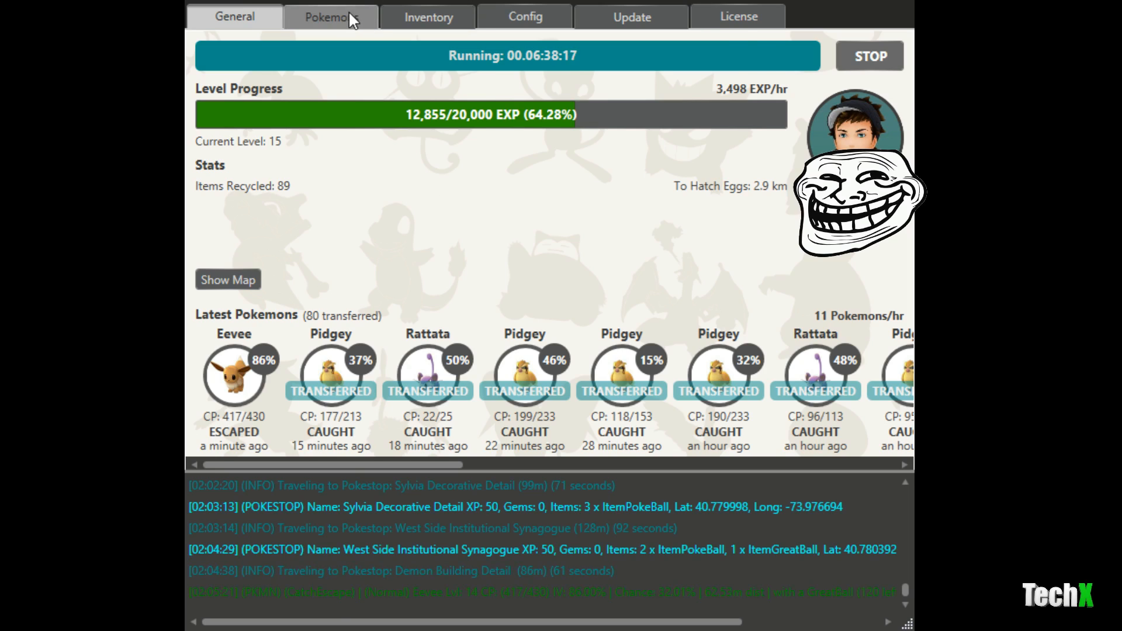
pyautogui.click(330, 16)
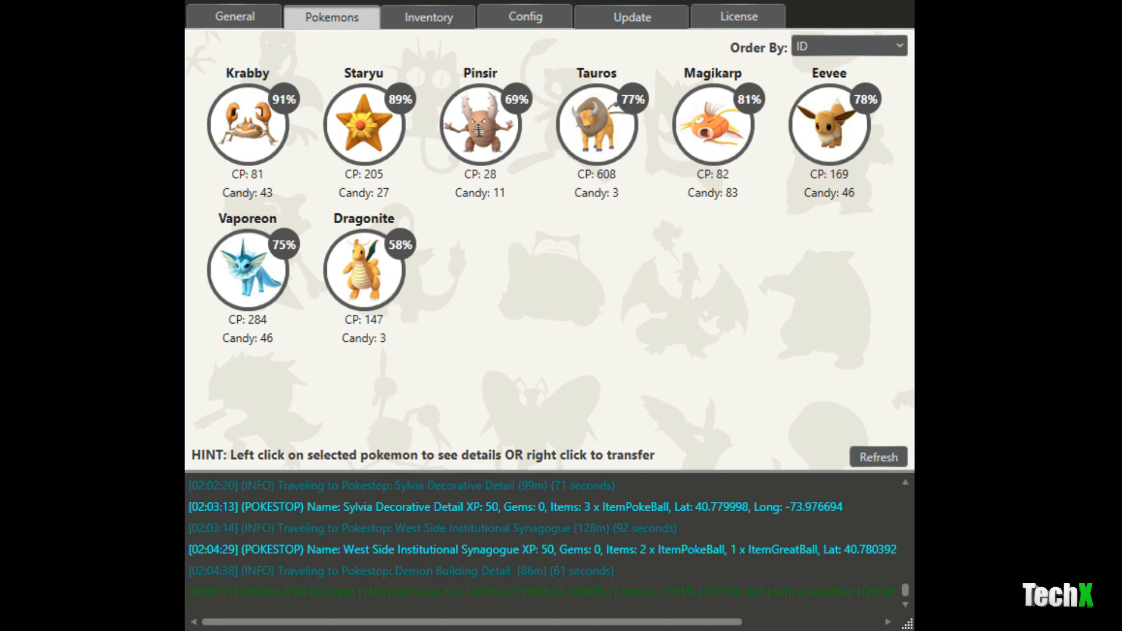
# - Select the Eevee card, then return to the General dashboard showing 13,065/20,000 EXP
pyautogui.click(829, 125)
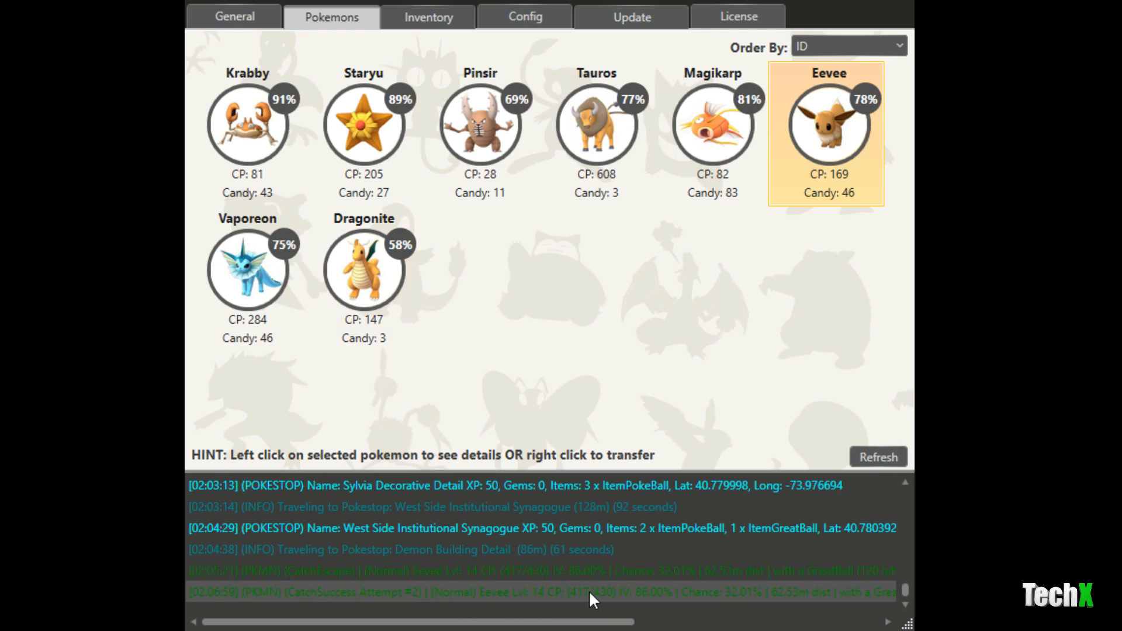
pyautogui.click(234, 16)
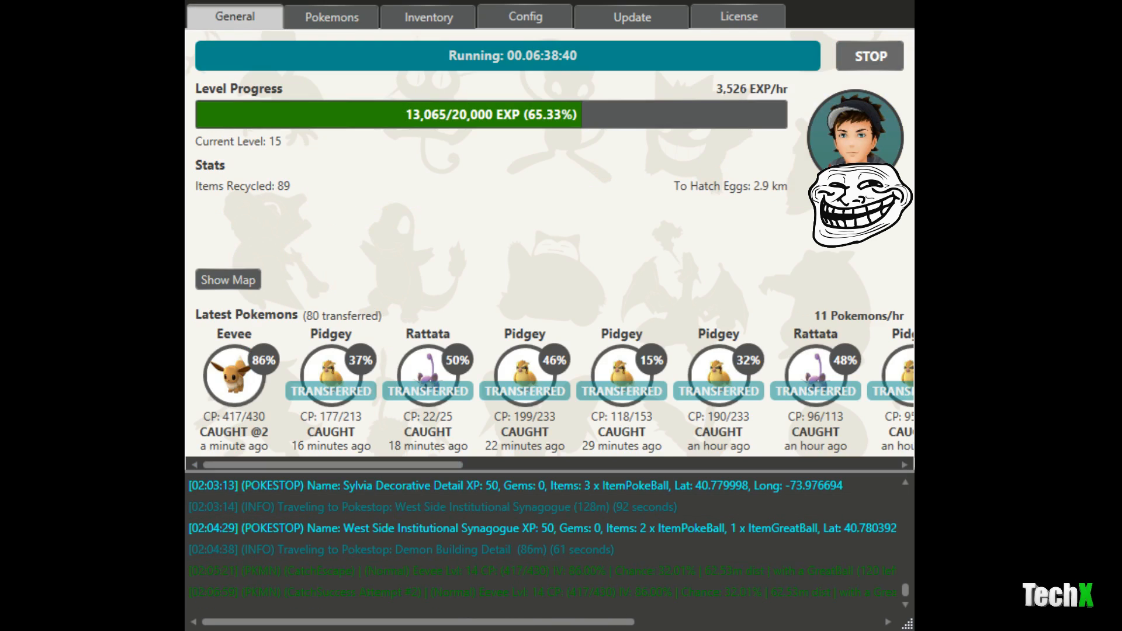